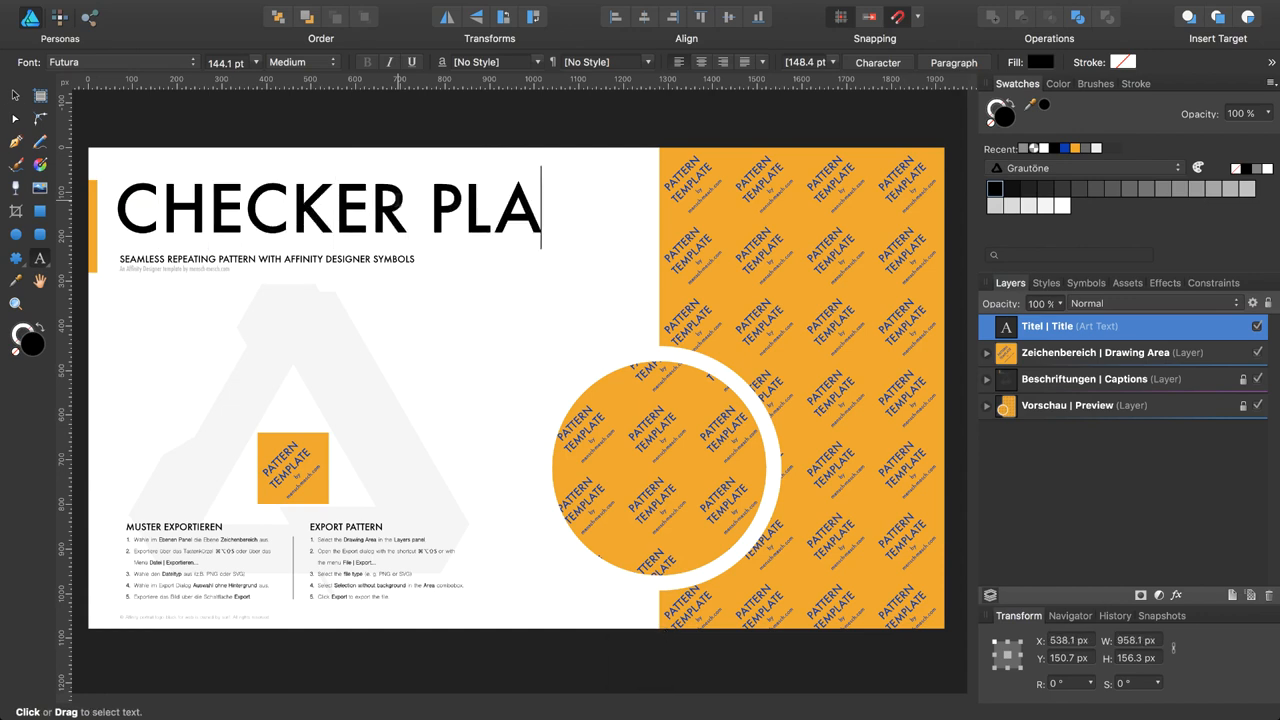
Step: Finish the headline so it reads CHECKER PLATE I and end text editing
type("TE I")
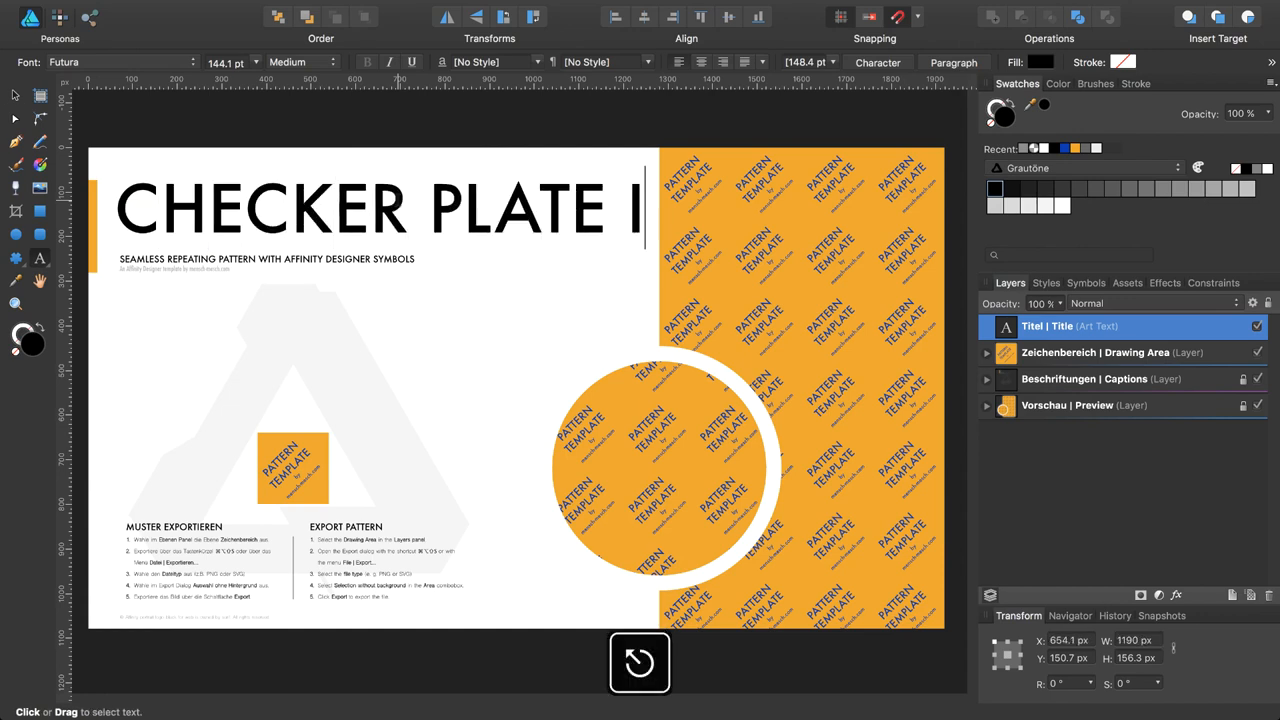
left_click(380, 210)
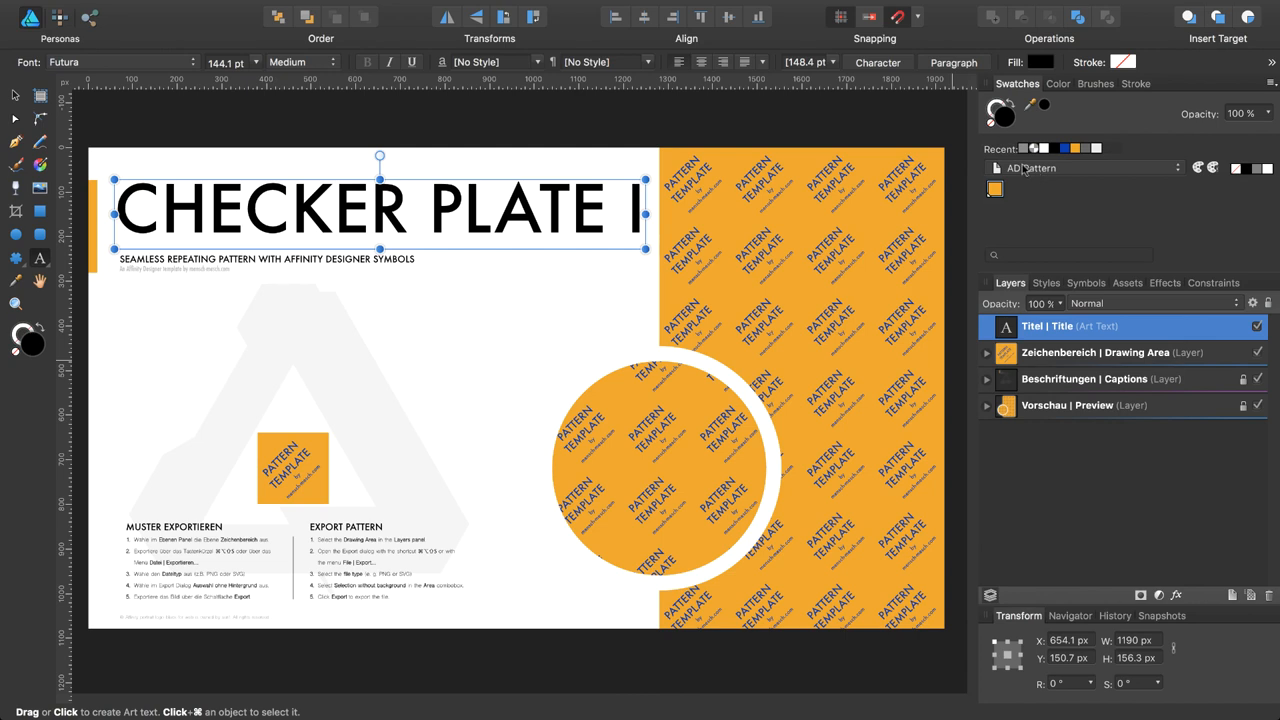
mouse_move(1012, 196)
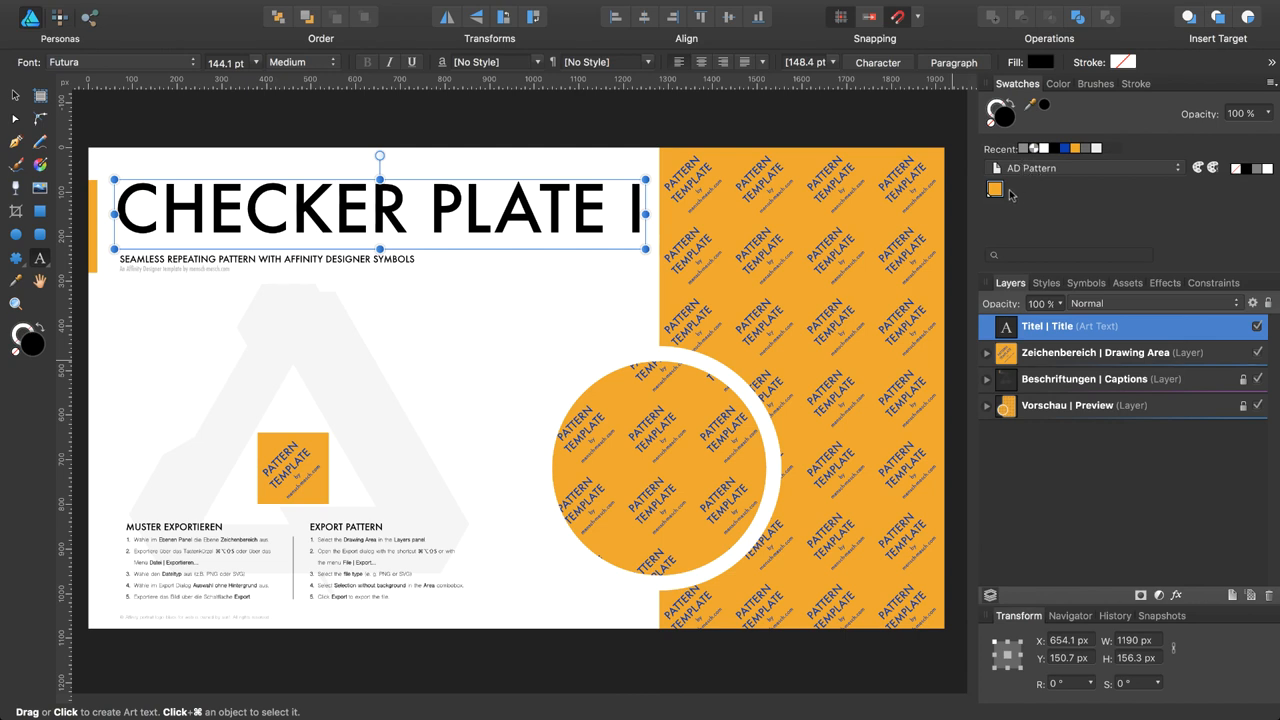
mouse_move(994, 190)
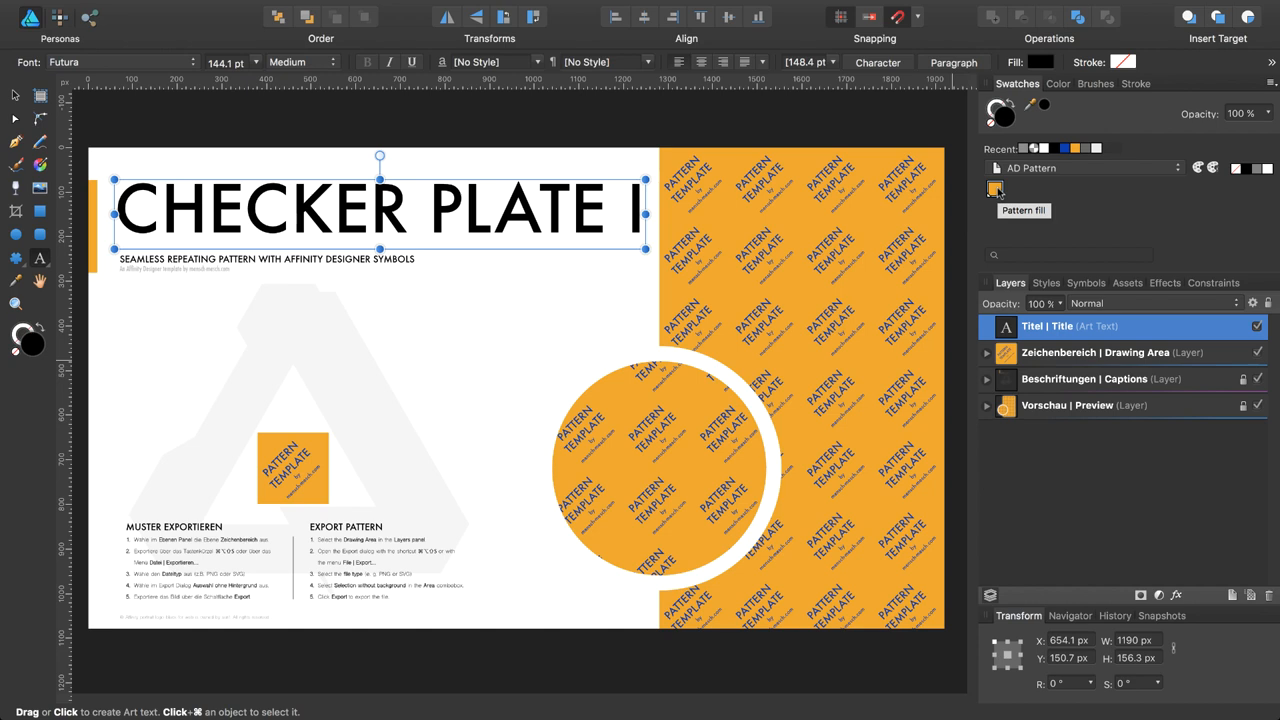
Step: Set the shared 'Pattern fill' swatch to gray (about 64) so the title and accents turn gray
left_click(994, 190)
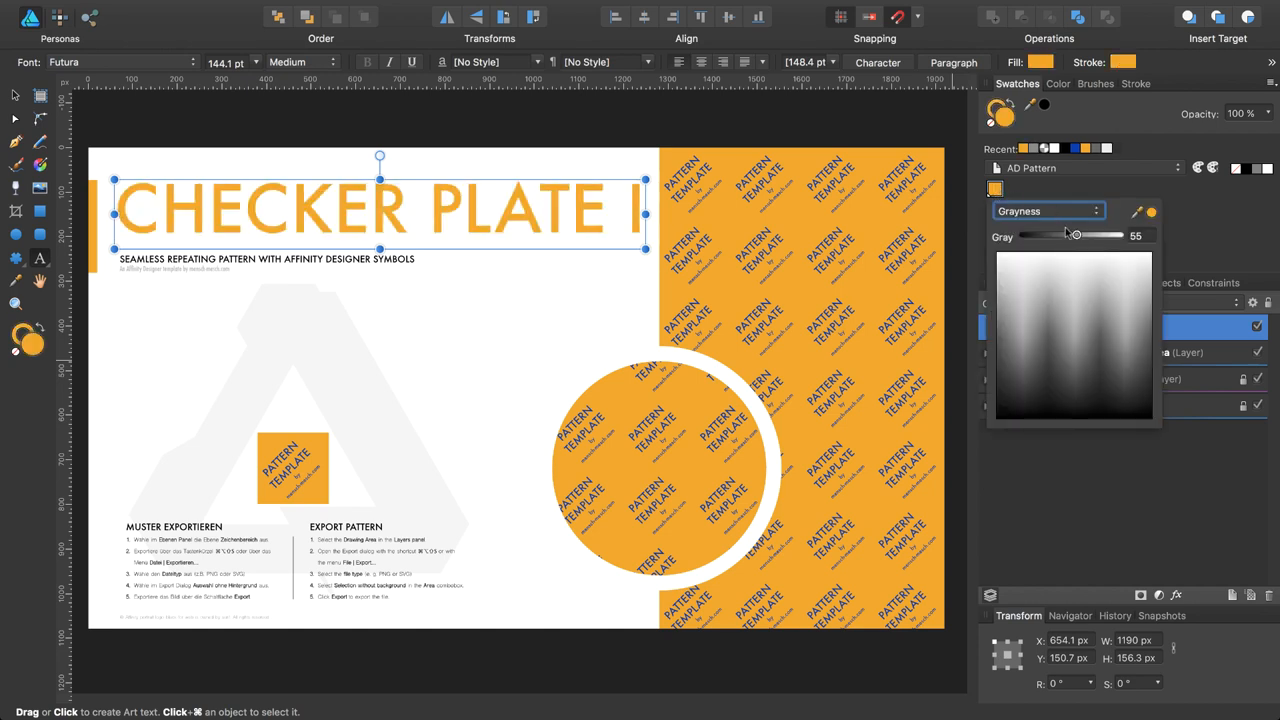
left_click_drag(1076, 236, 1086, 236)
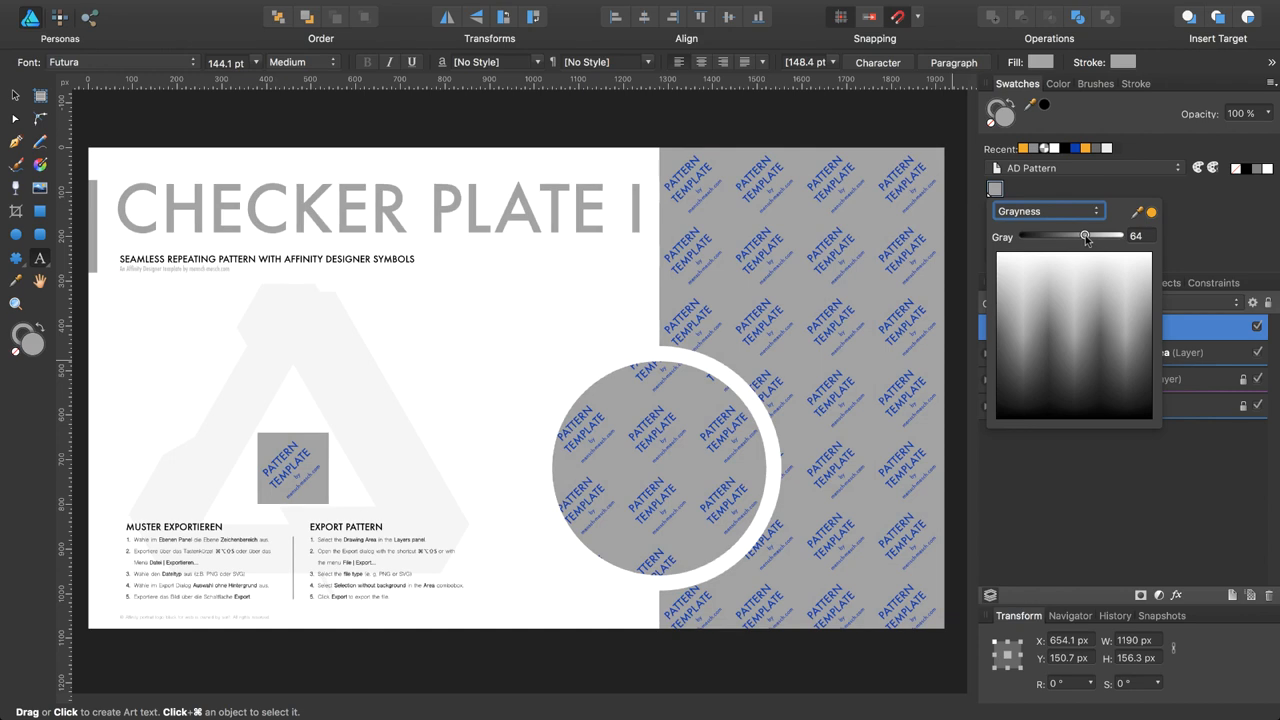
left_click_drag(1084, 236, 1090, 236)
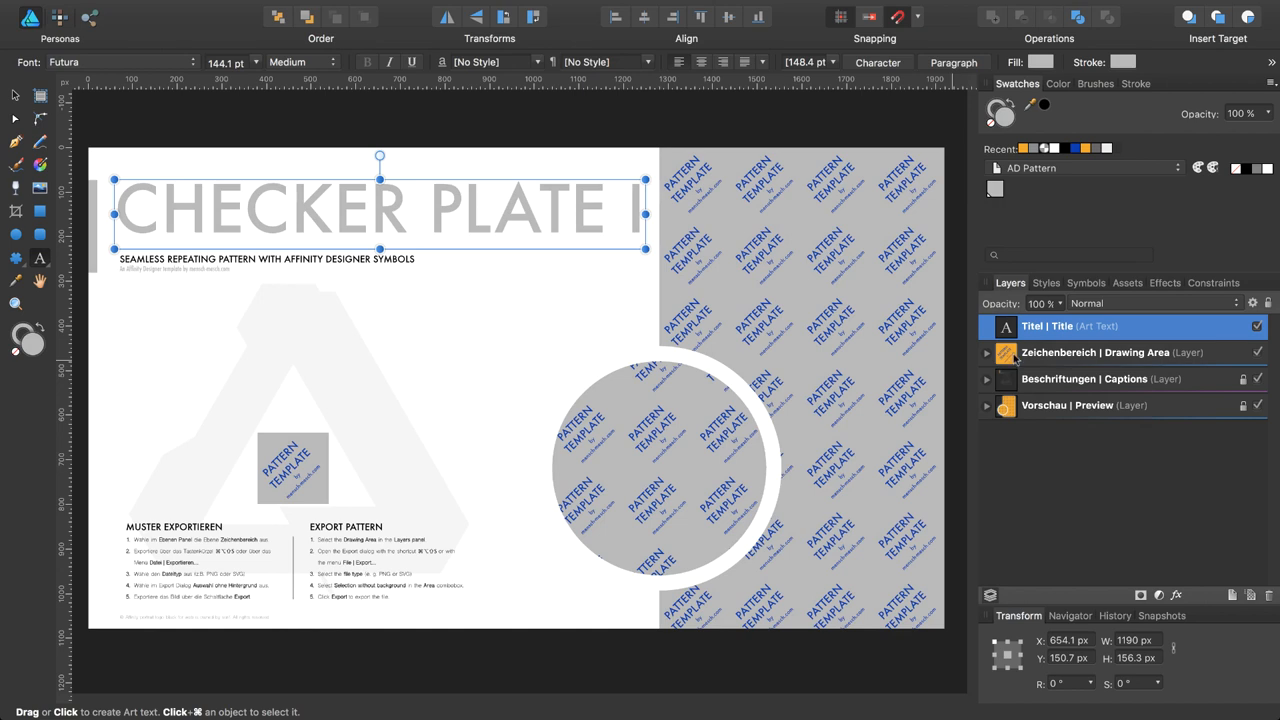
left_click(1096, 352)
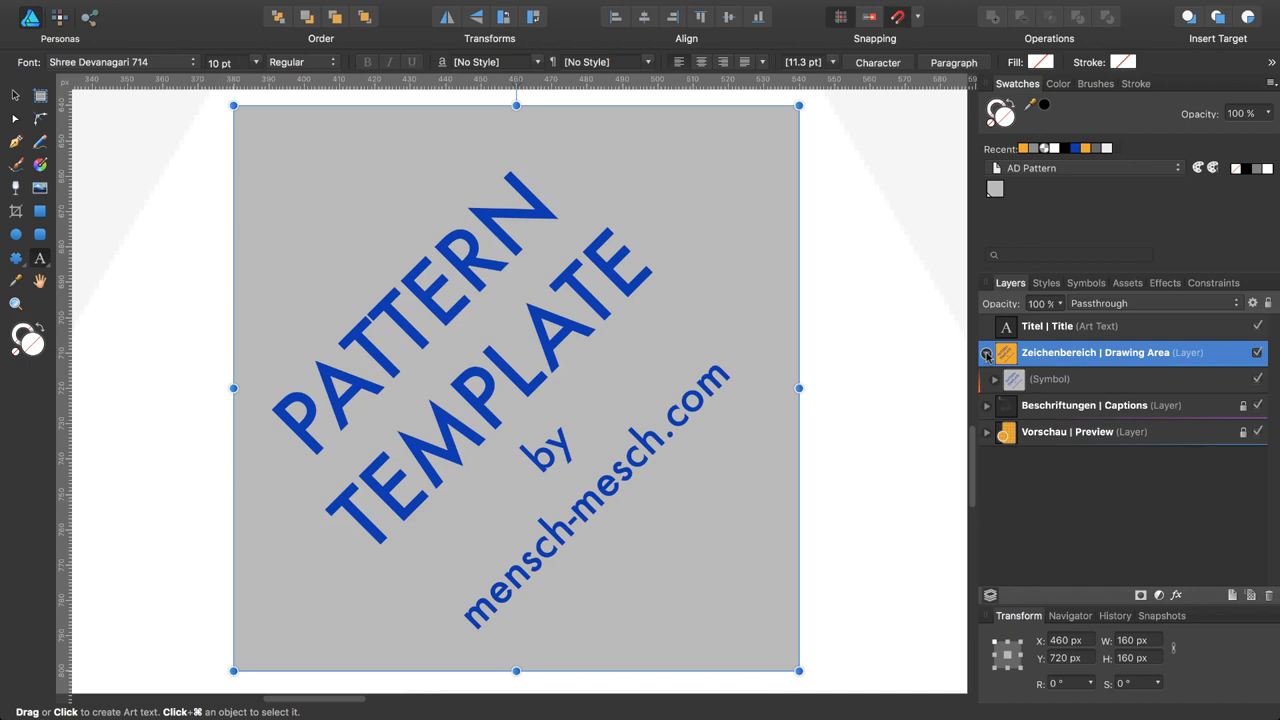
Step: Hide the PATTERN TEMPLATE lettering inside the tile symbol via the Layers panel
left_click(992, 380)
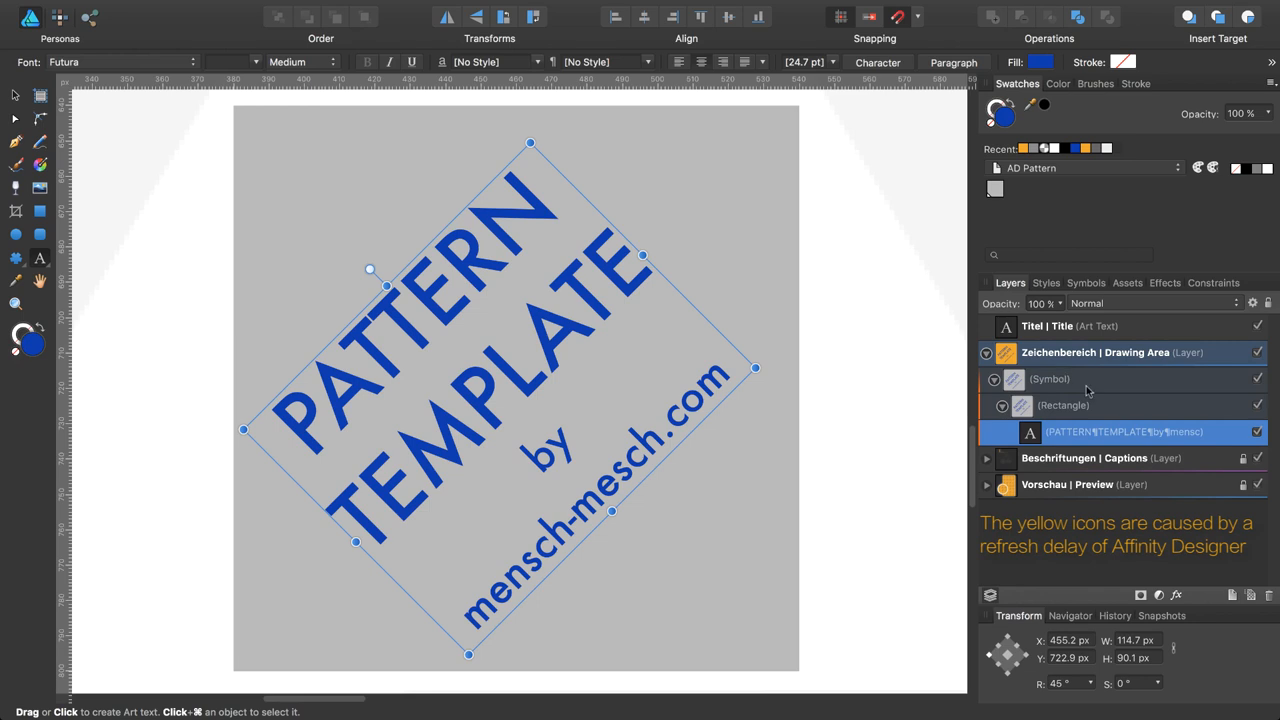
left_click(1258, 432)
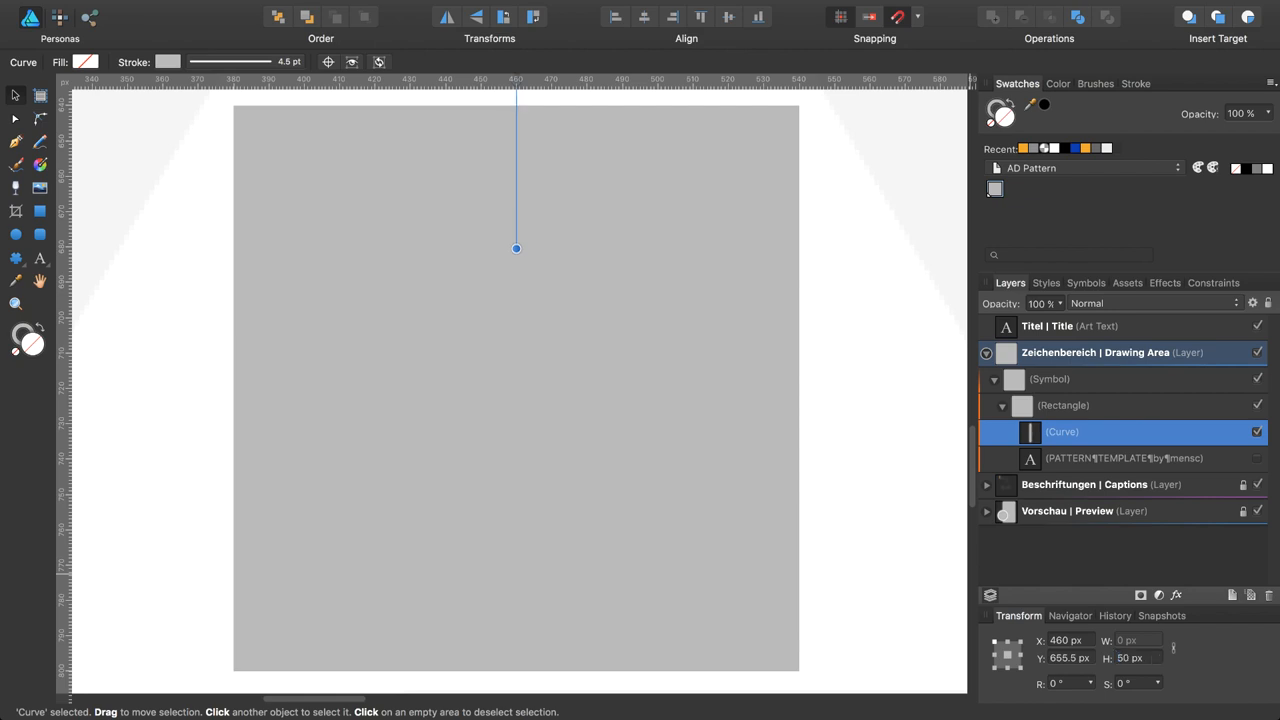
mouse_move(490, 144)
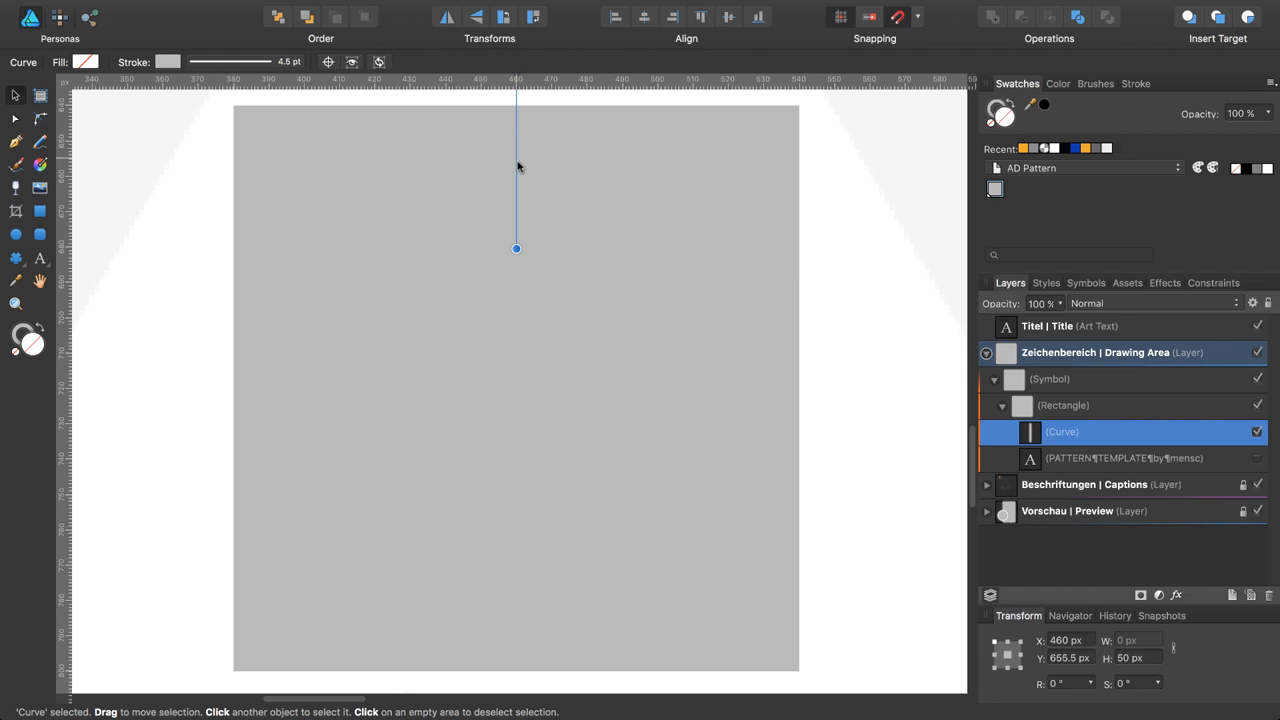
Step: Centre the line in the tile and give it a dark gray stroke from the Grautöne set
left_click_drag(516, 248, 516, 494)
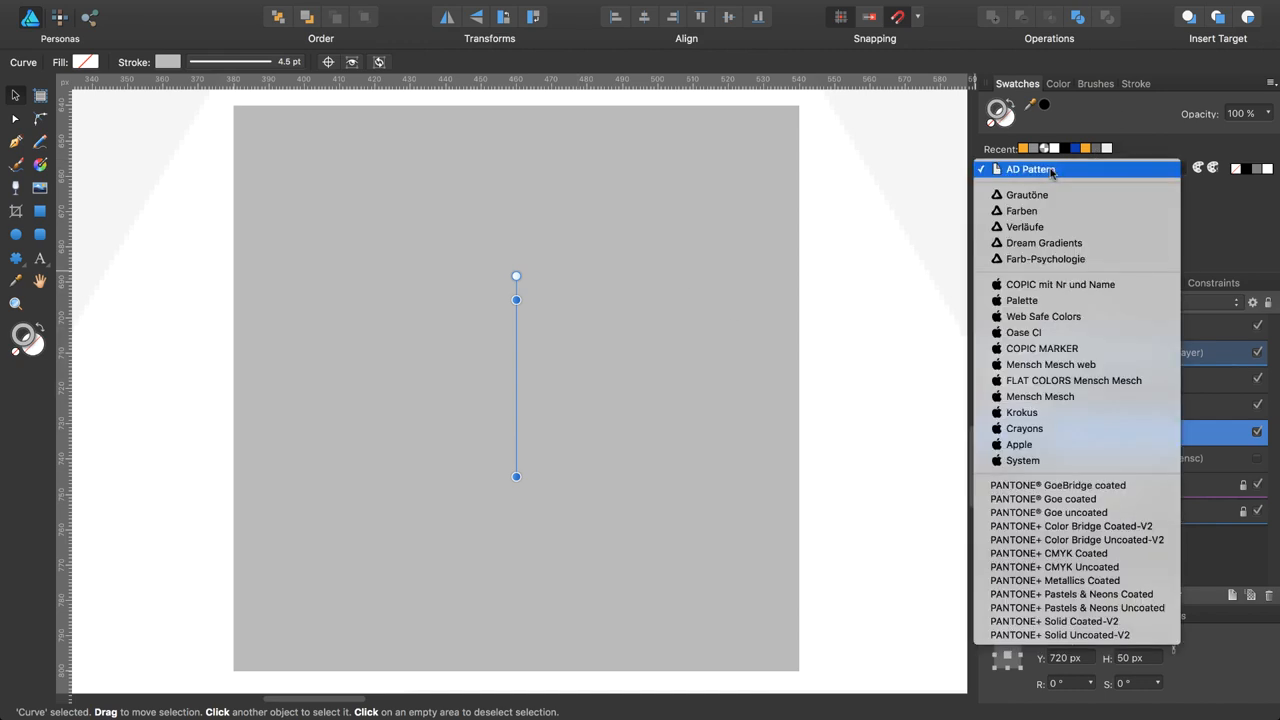
left_click(1024, 194)
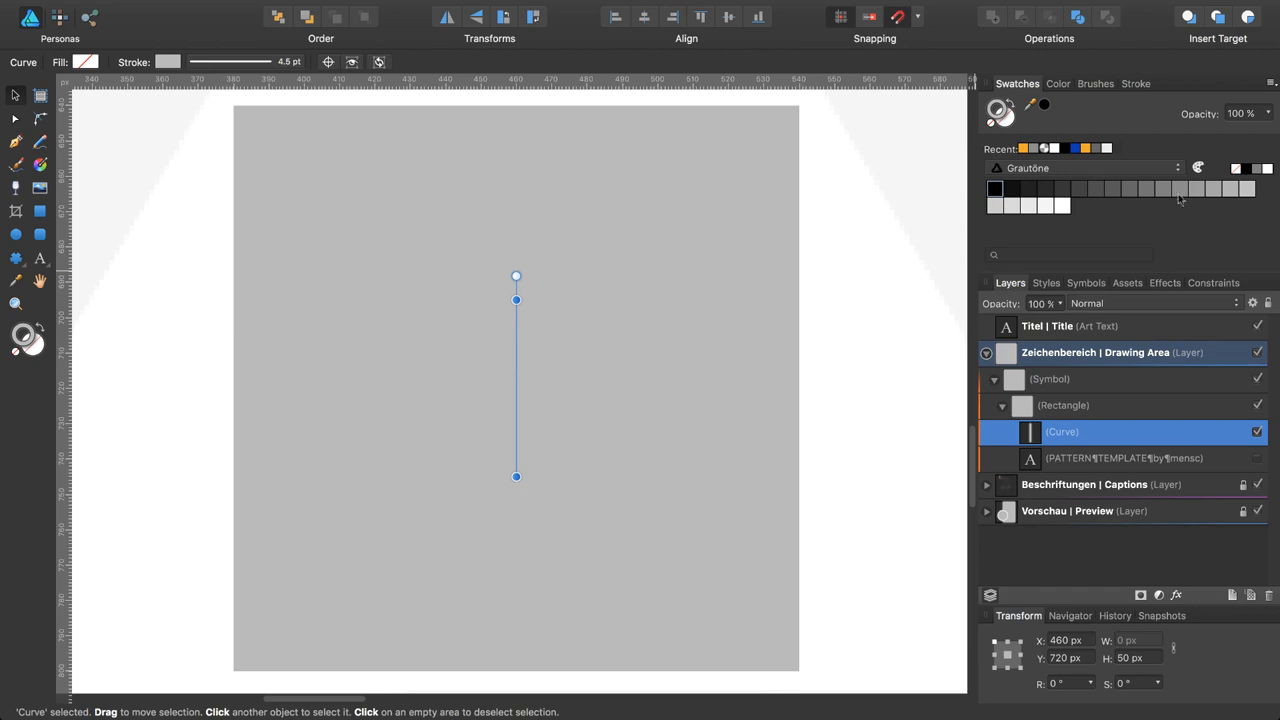
mouse_move(1156, 188)
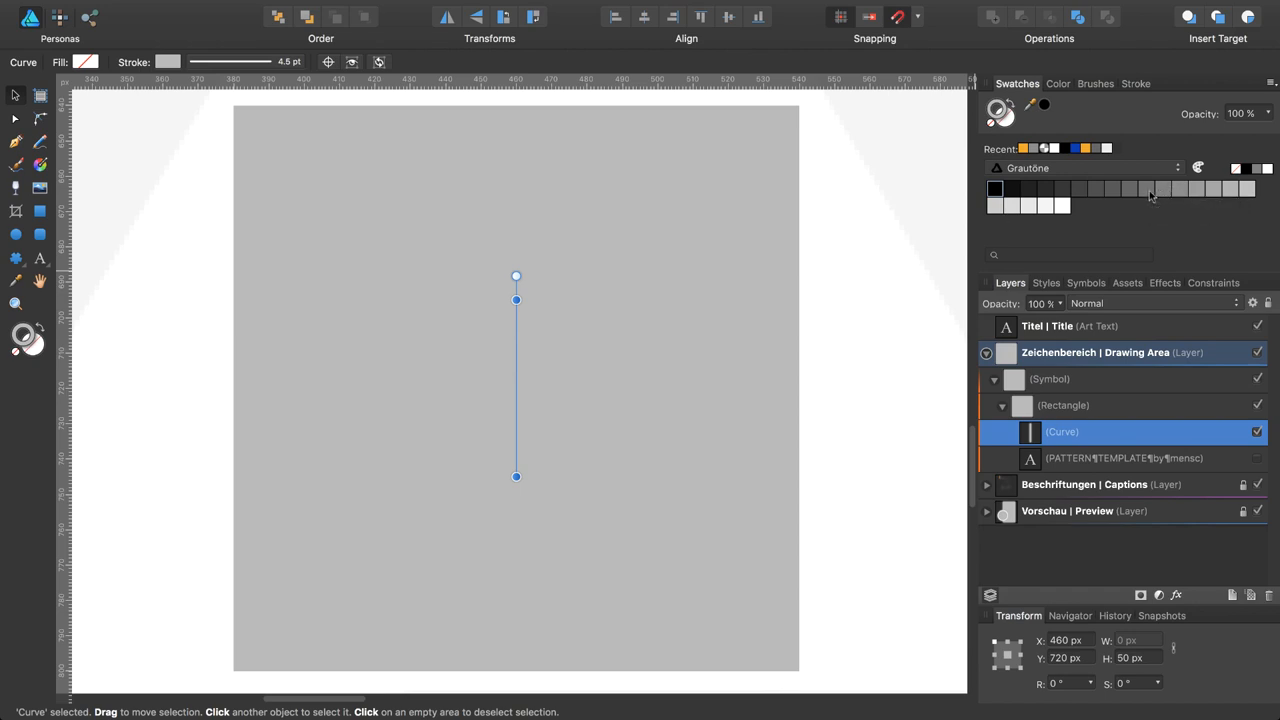
left_click(1144, 188)
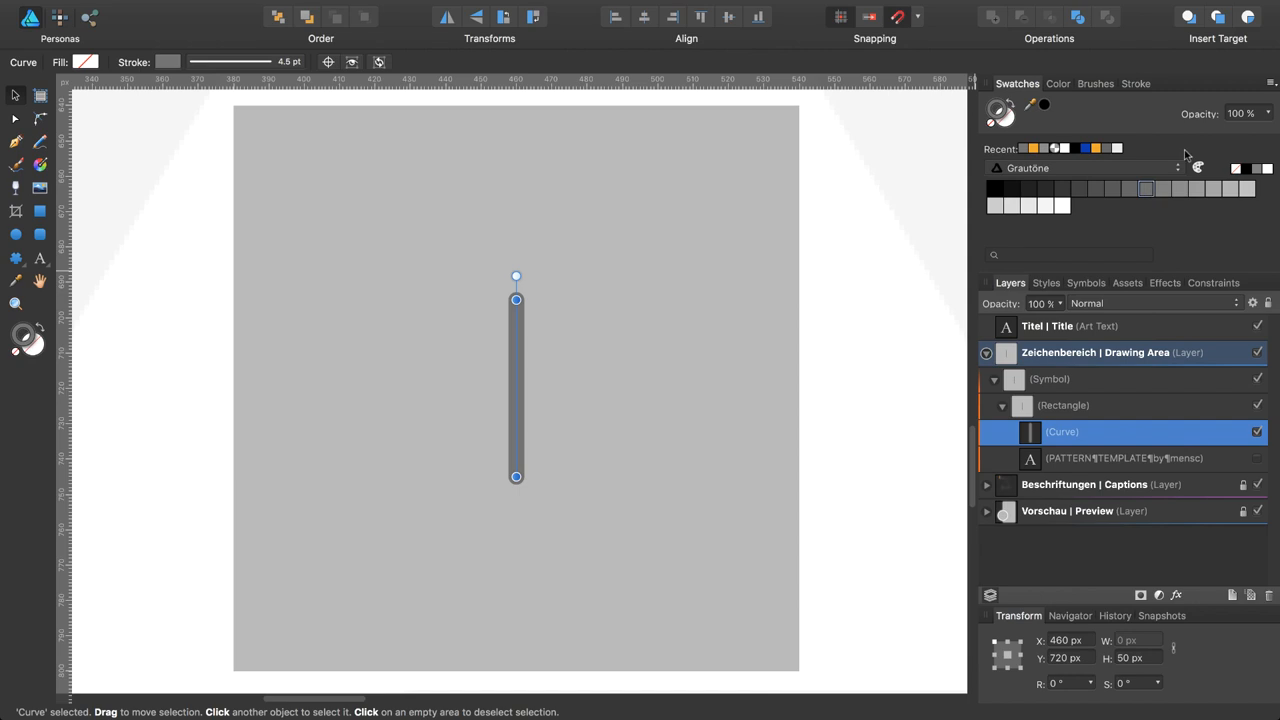
left_click(1136, 84)
type("10")
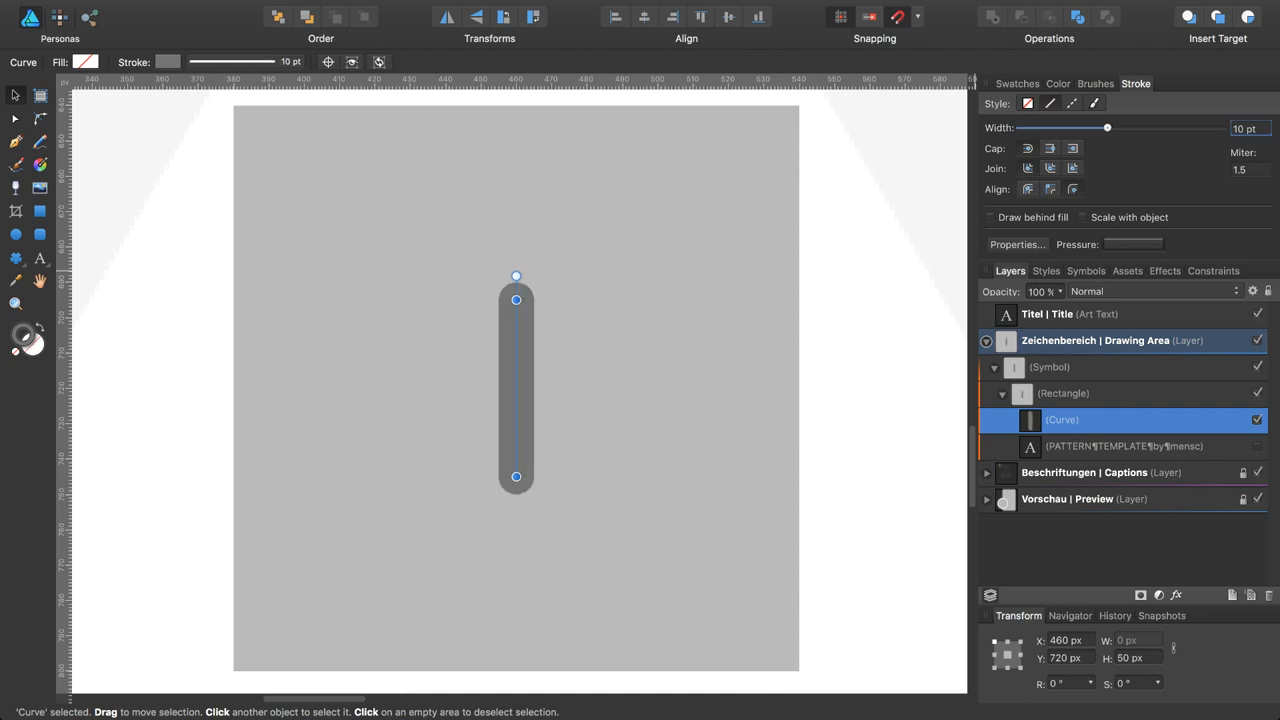
mouse_move(1124, 248)
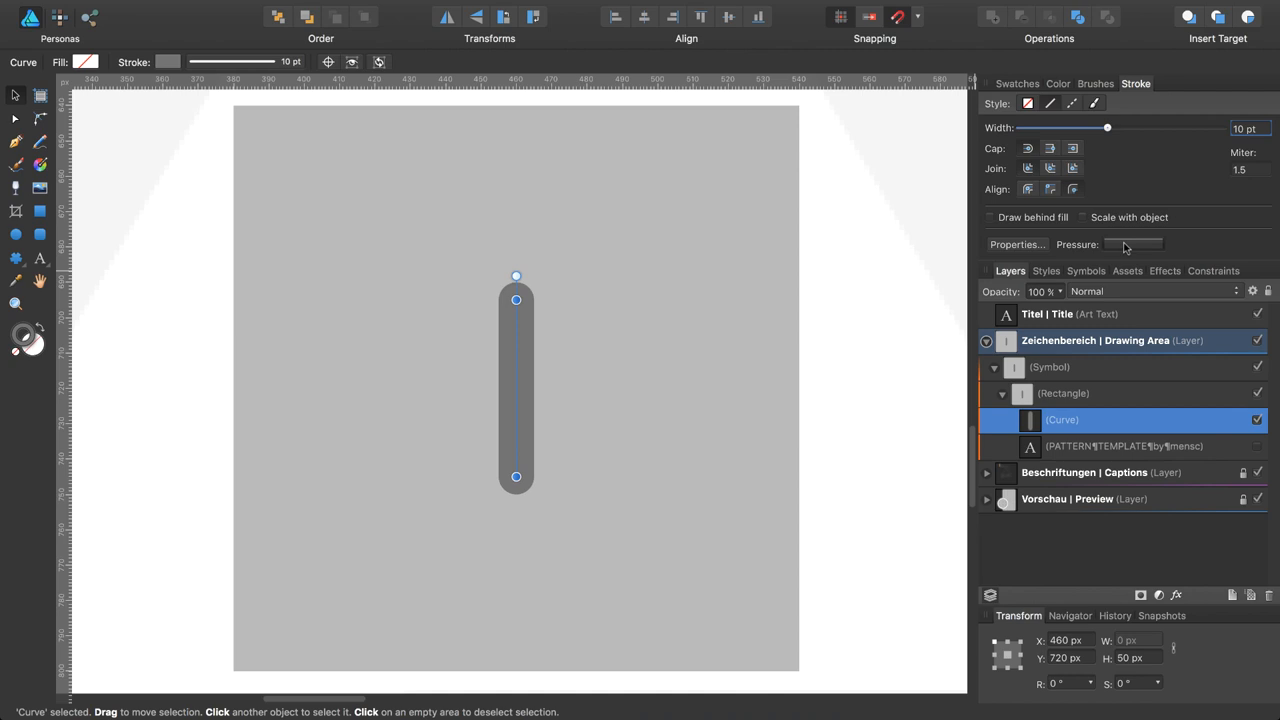
Step: Shape the stroke Pressure curve so the line tapers to points at both ends
left_click(1132, 244)
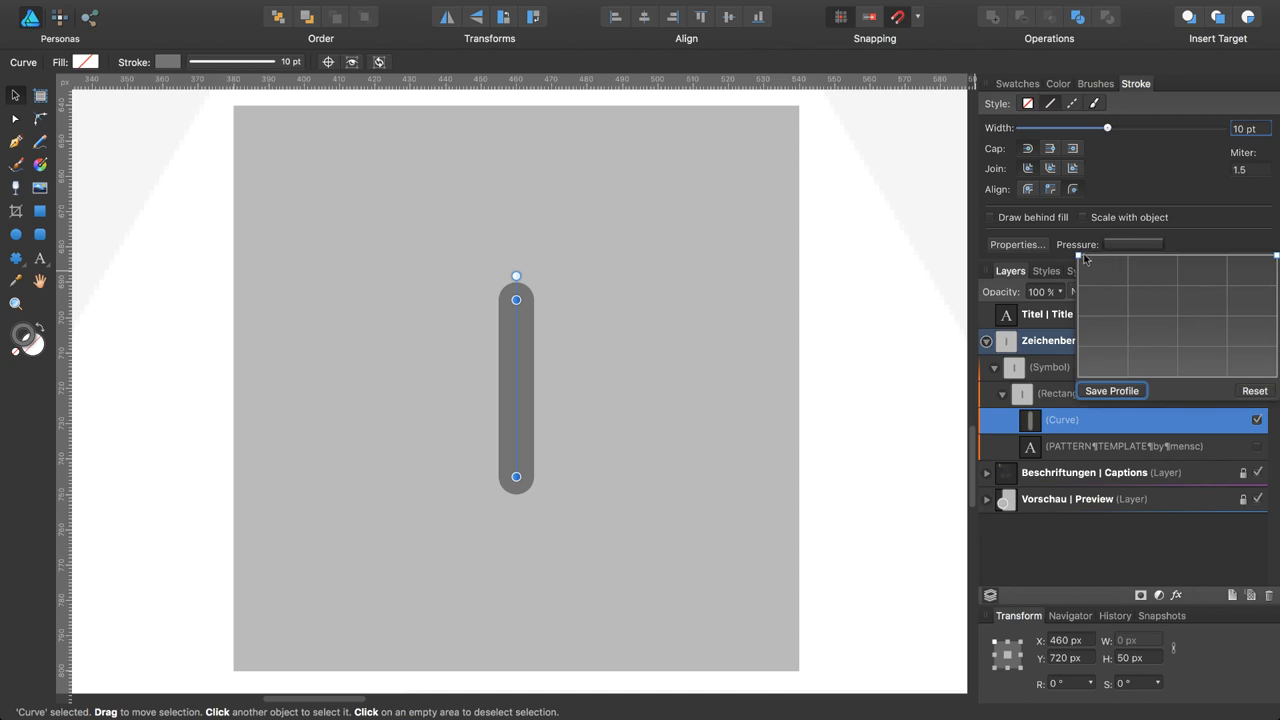
left_click(1256, 390)
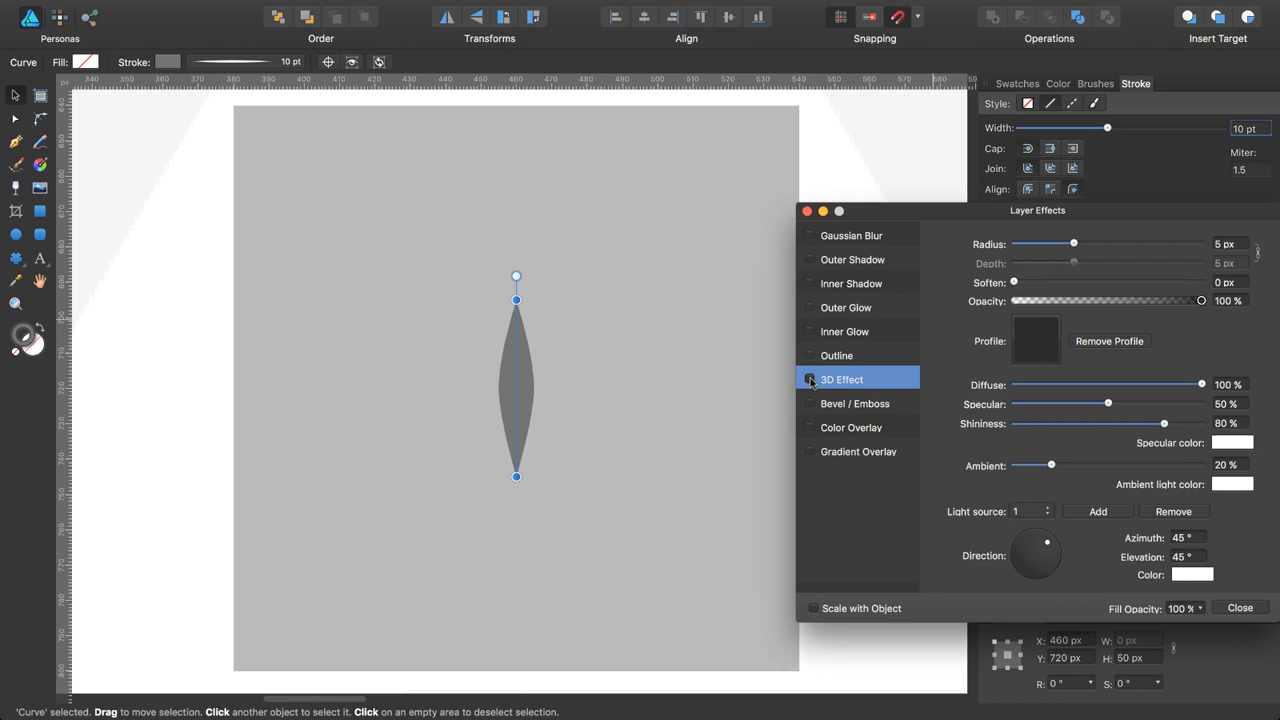
Step: Enable the 3D layer effect on the lens and rotate it to -45°
left_click(810, 380)
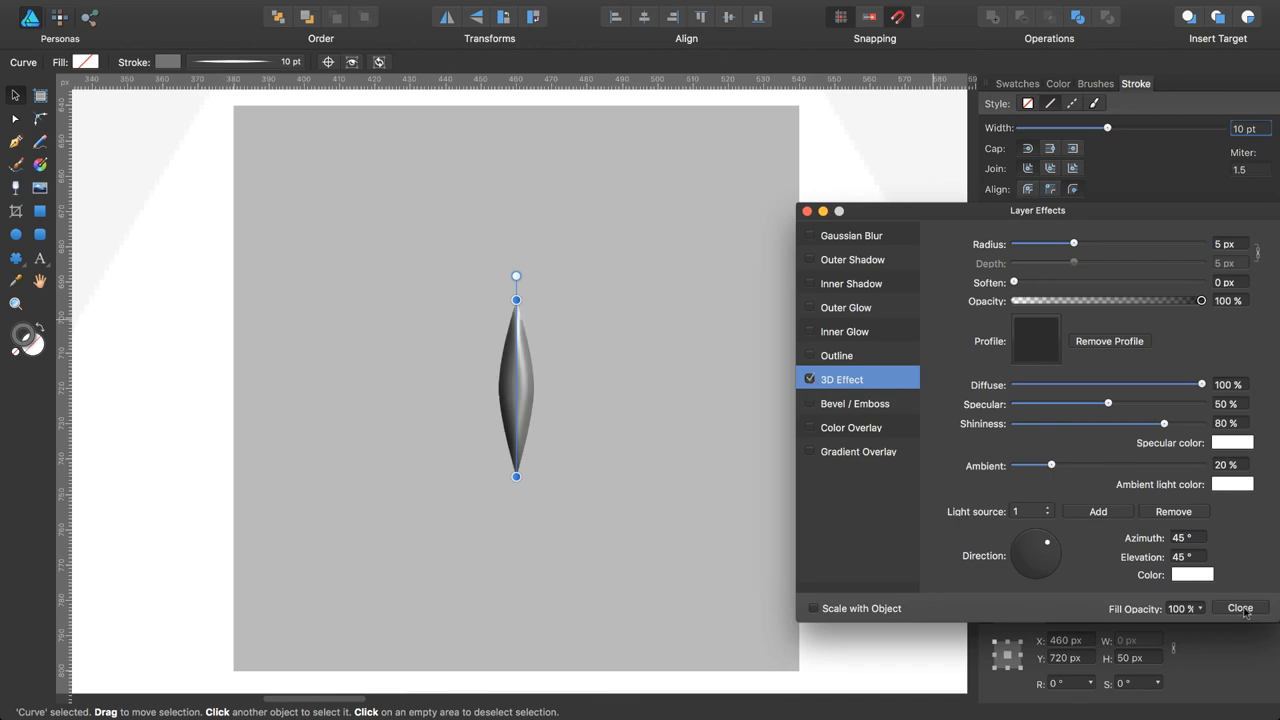
left_click(1240, 608)
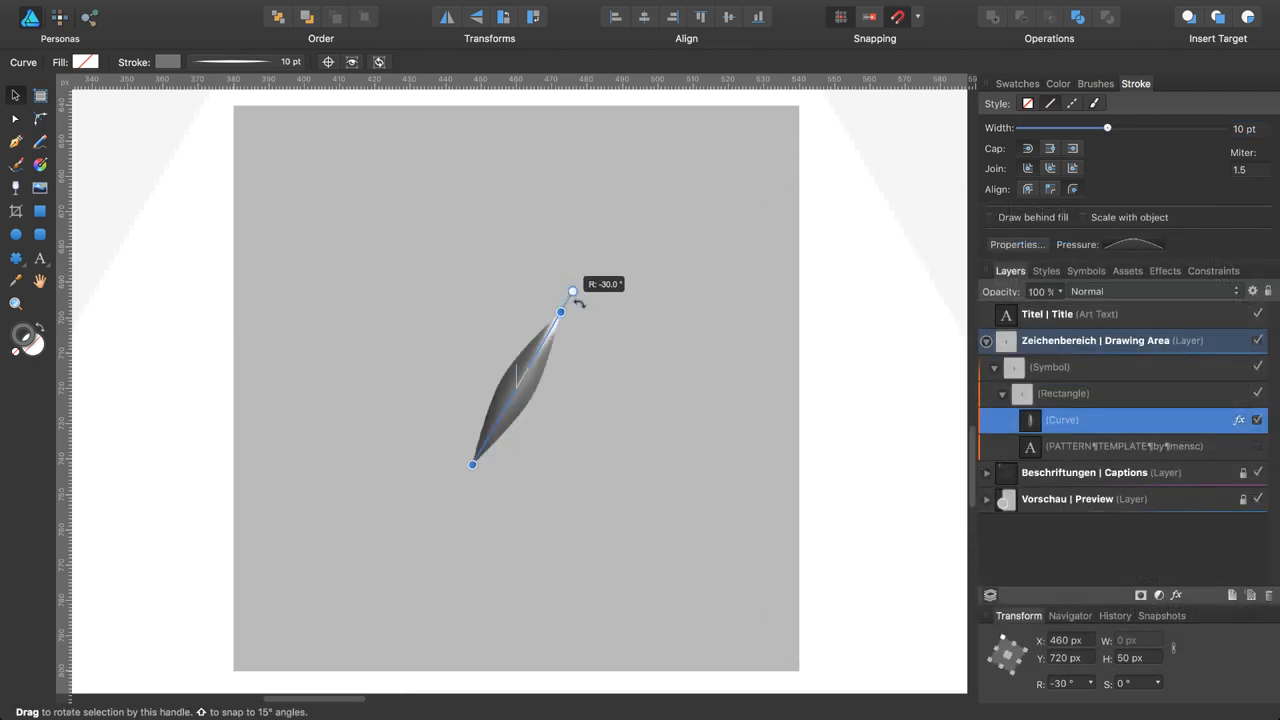
left_click_drag(572, 292, 596, 308)
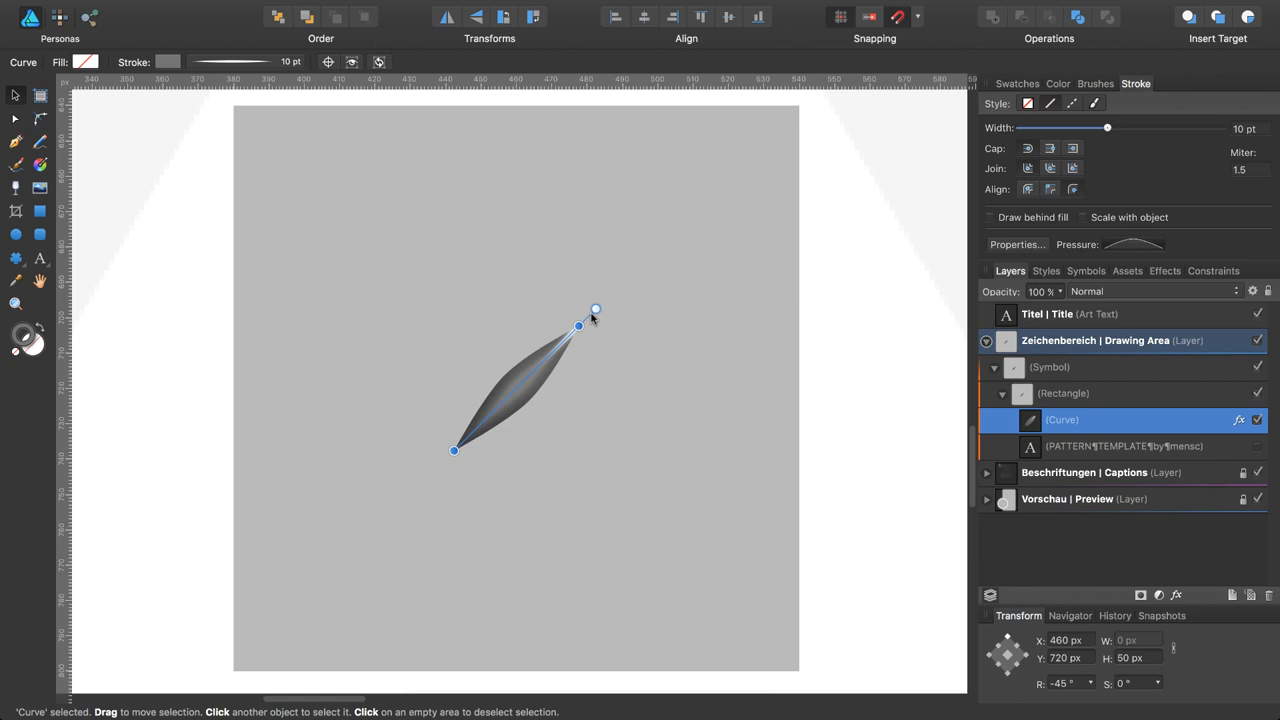
mouse_move(530, 384)
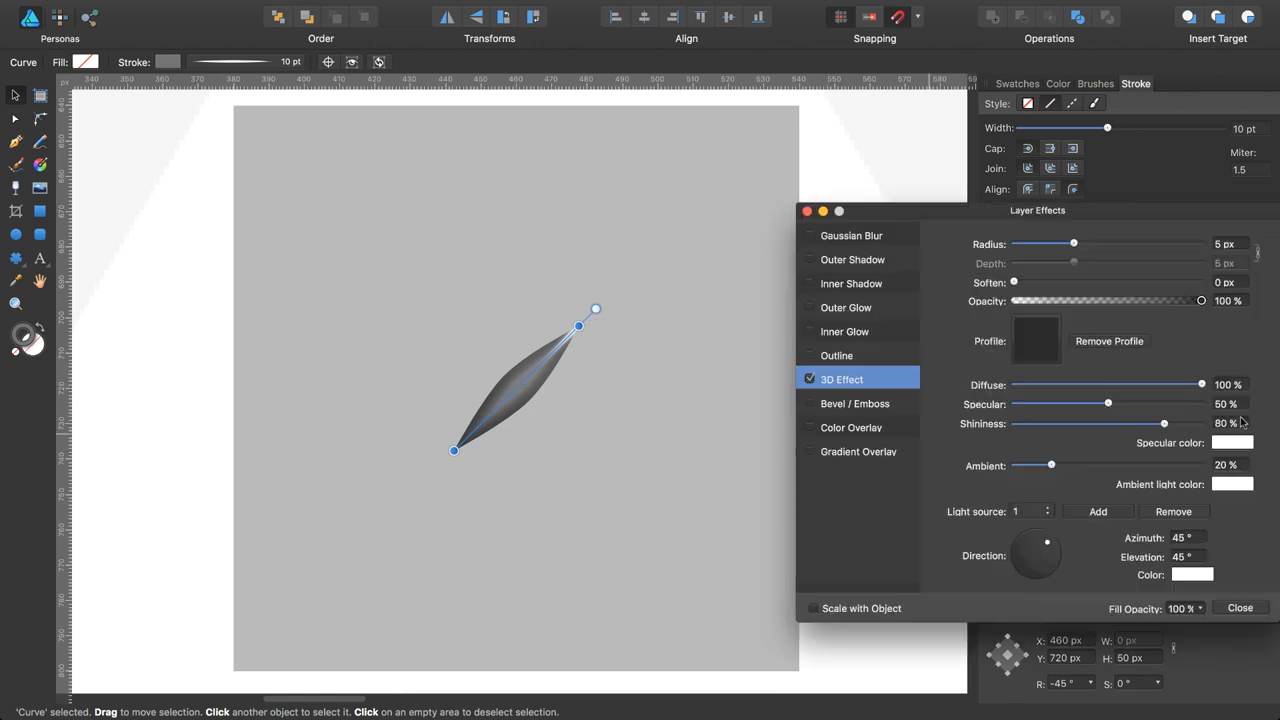
Step: Swing the 3D effect's light direction higher and further around for a metallic look
left_click_drag(1048, 540, 1044, 548)
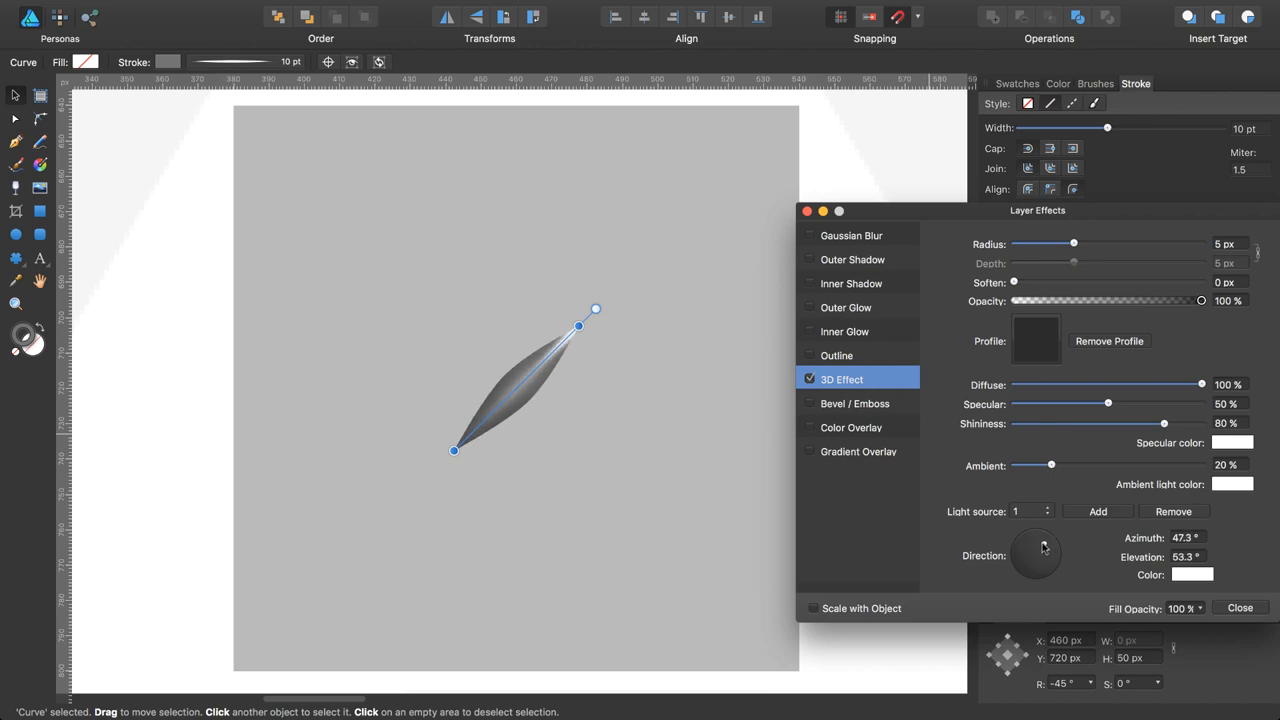
left_click_drag(1036, 556, 1042, 548)
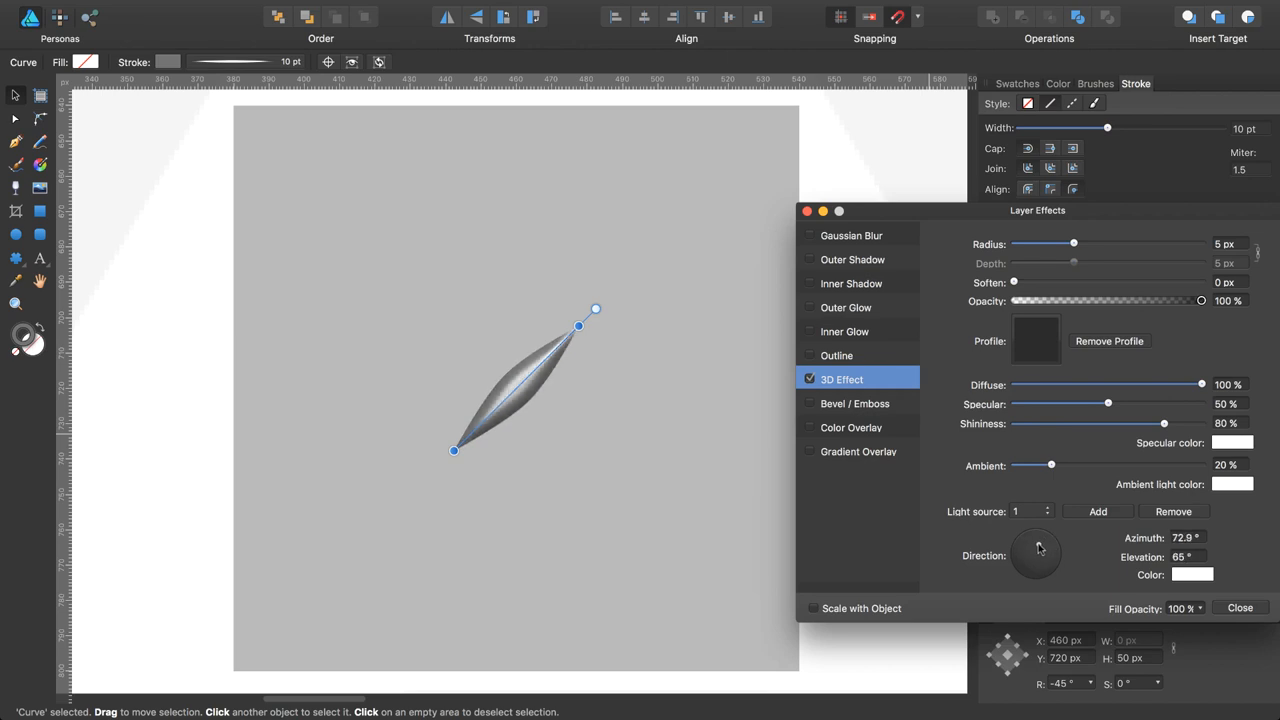
left_click(1240, 608)
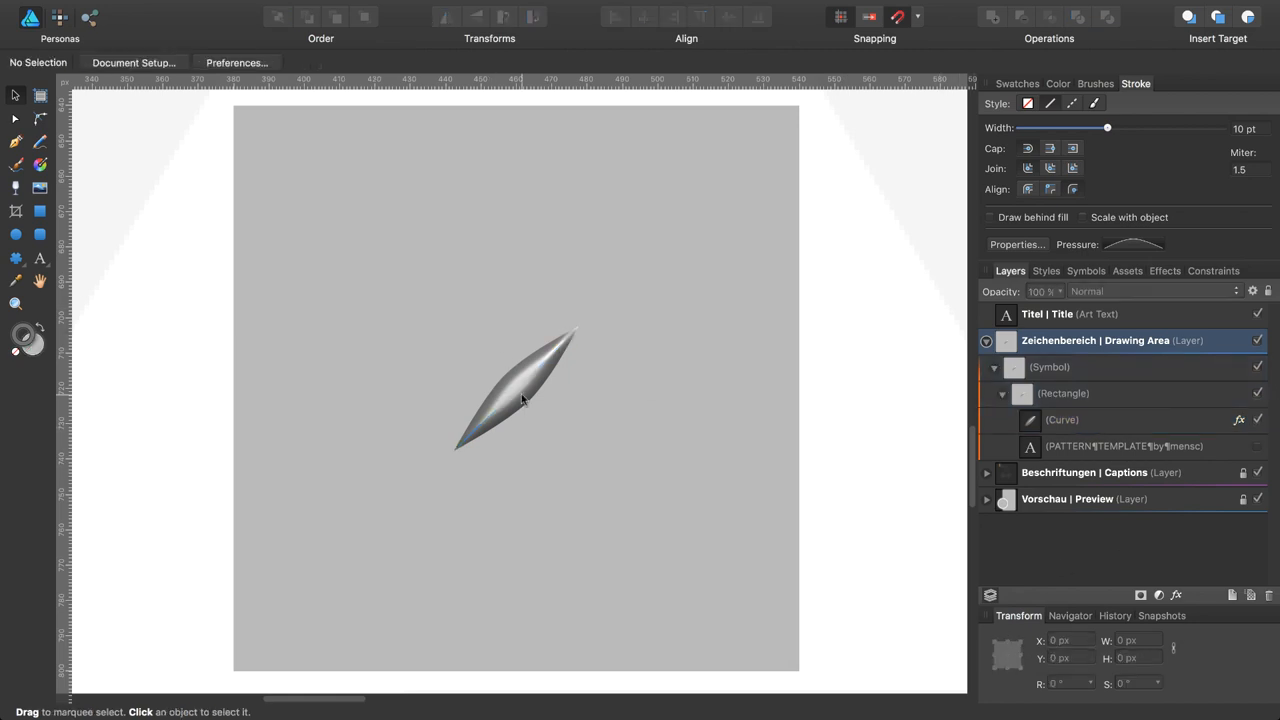
Step: Select the lens to start duplicating it across the tile
left_click(1062, 420)
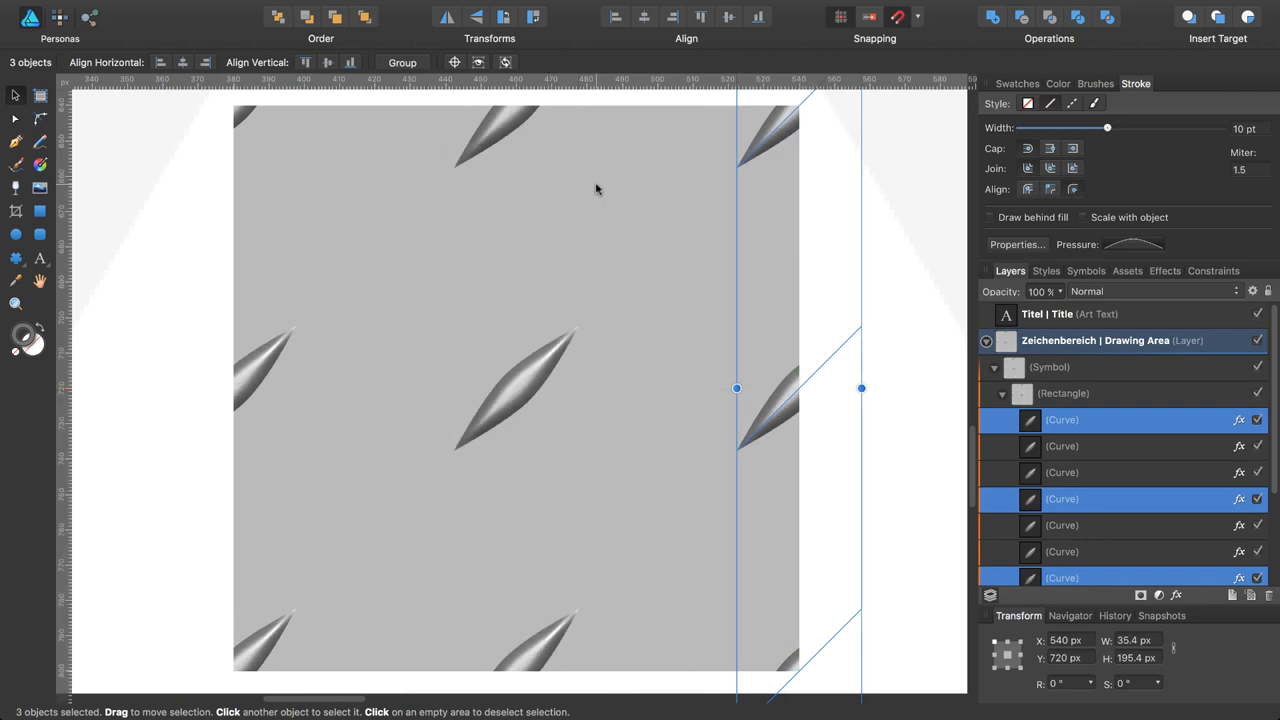
Step: Duplicate the lens with Cmd+J to extend the row
key("cmd+j")
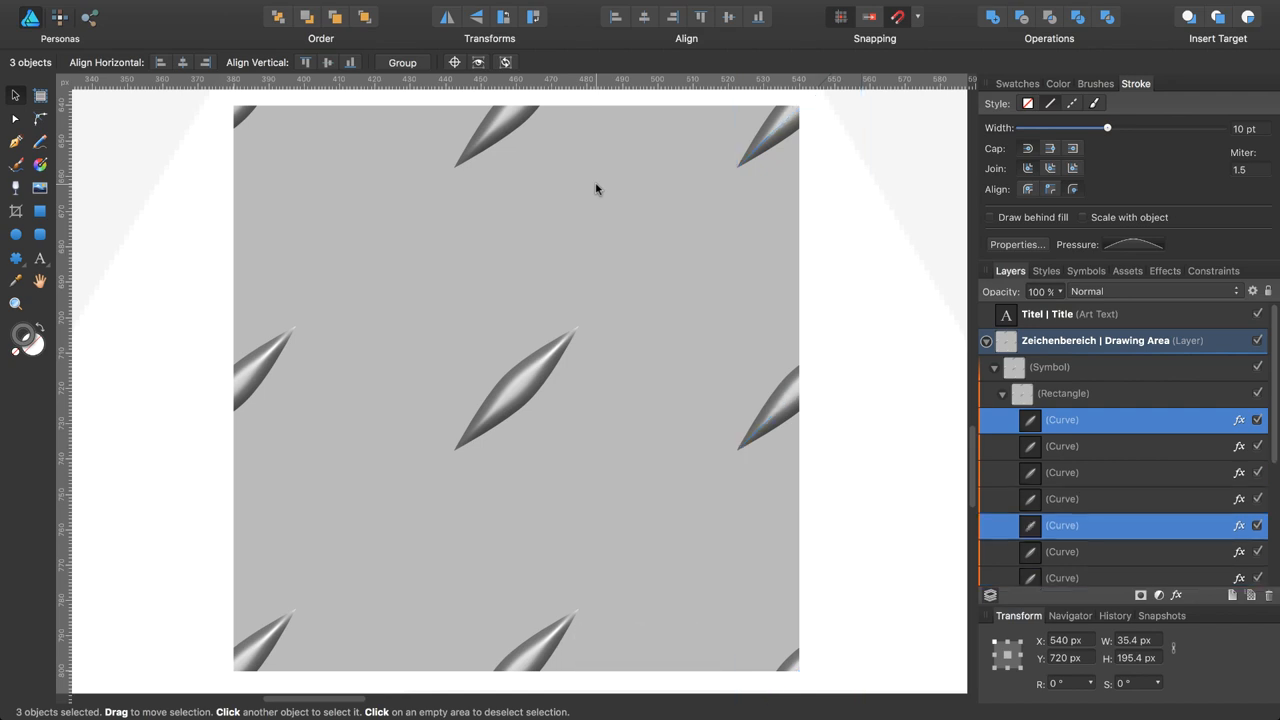
mouse_move(532, 16)
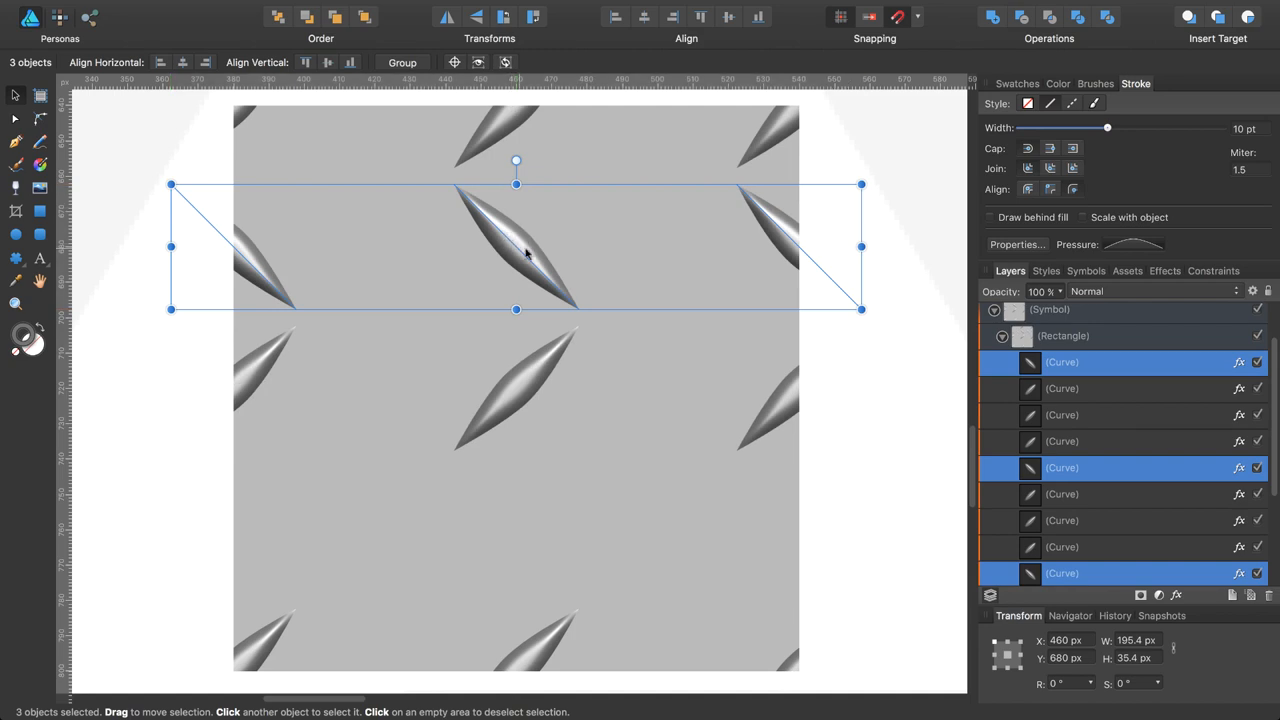
mouse_move(396, 262)
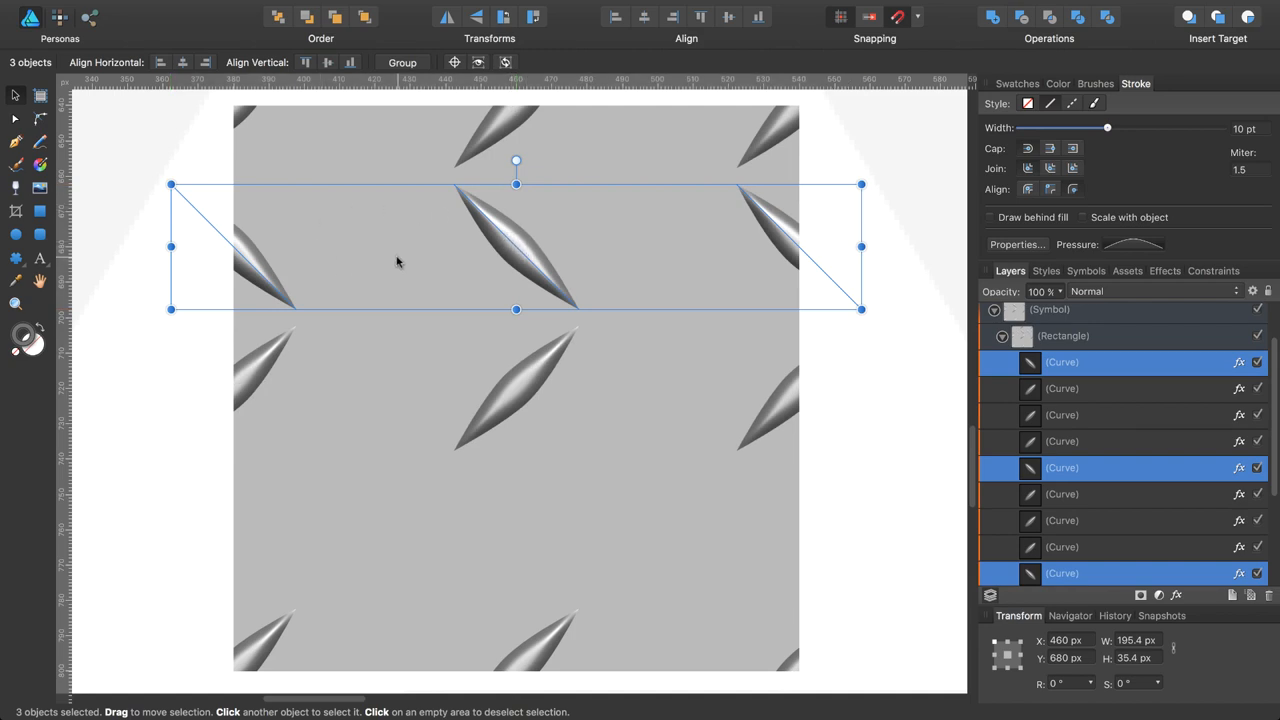
mouse_move(1170, 672)
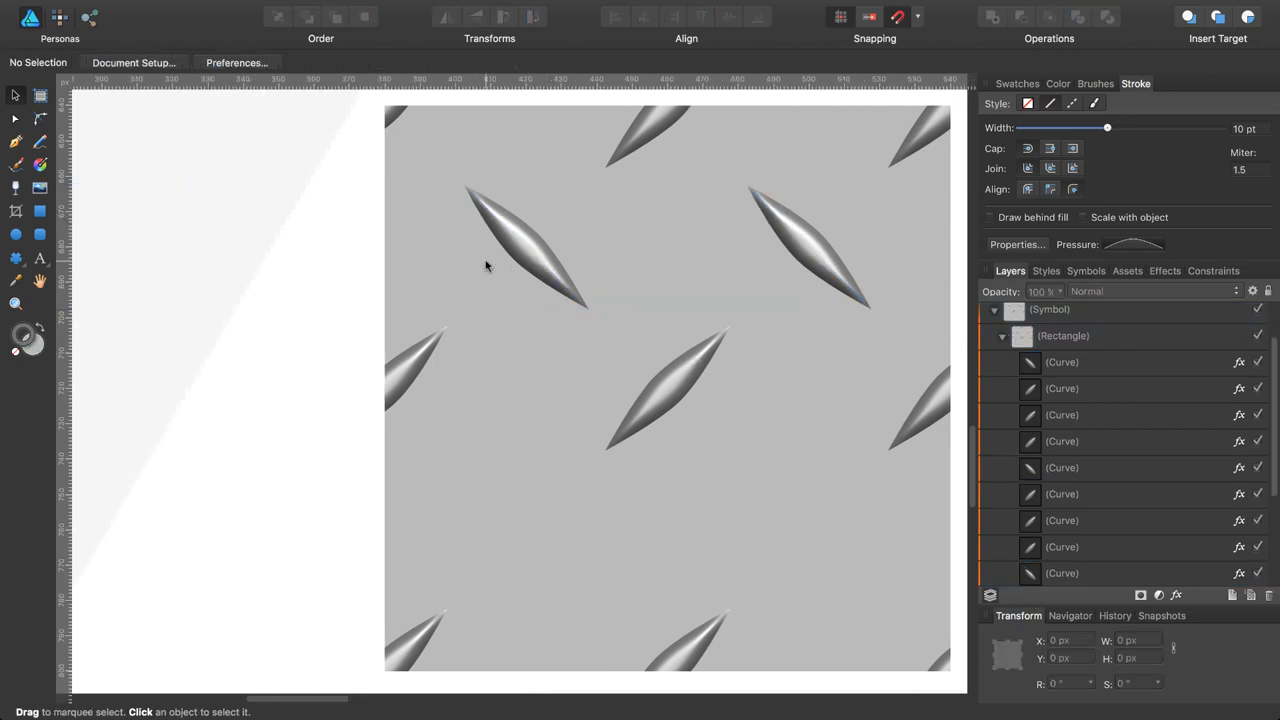
Step: Duplicate the two opposite-slanted upper lenses straight down into the middle row
left_click(1062, 362)
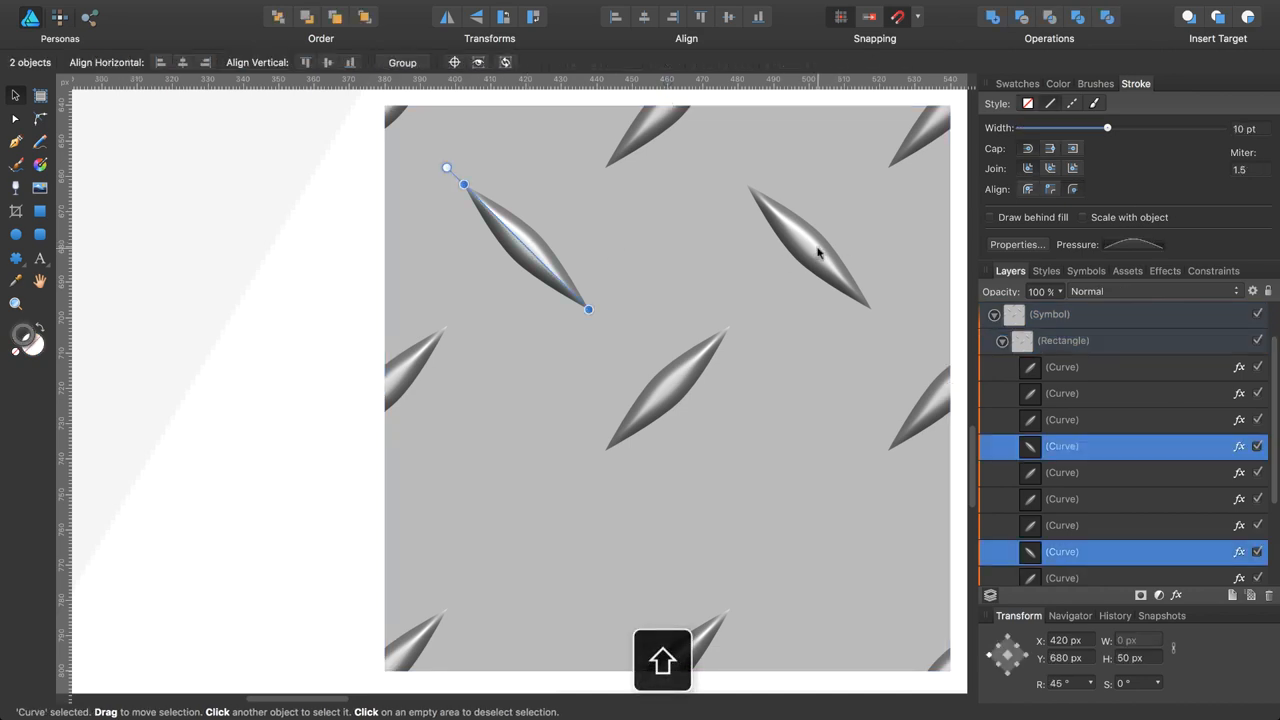
left_click(820, 244)
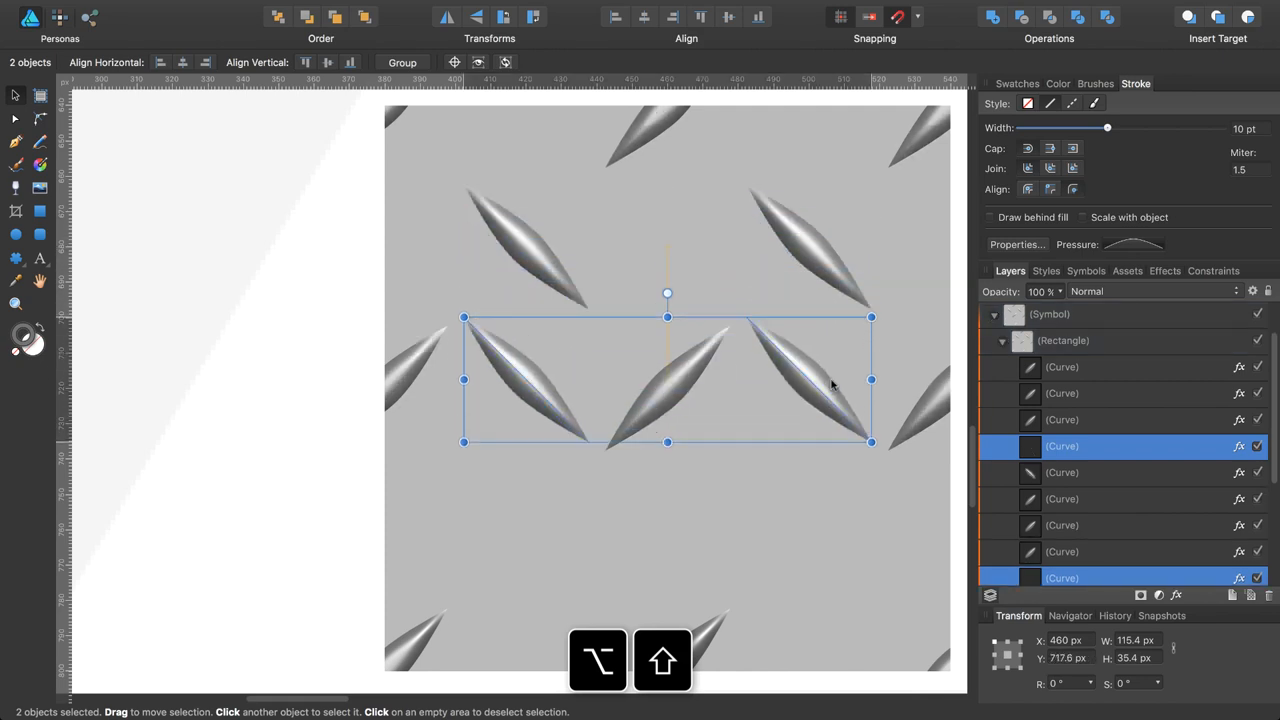
left_click_drag(830, 388, 844, 468)
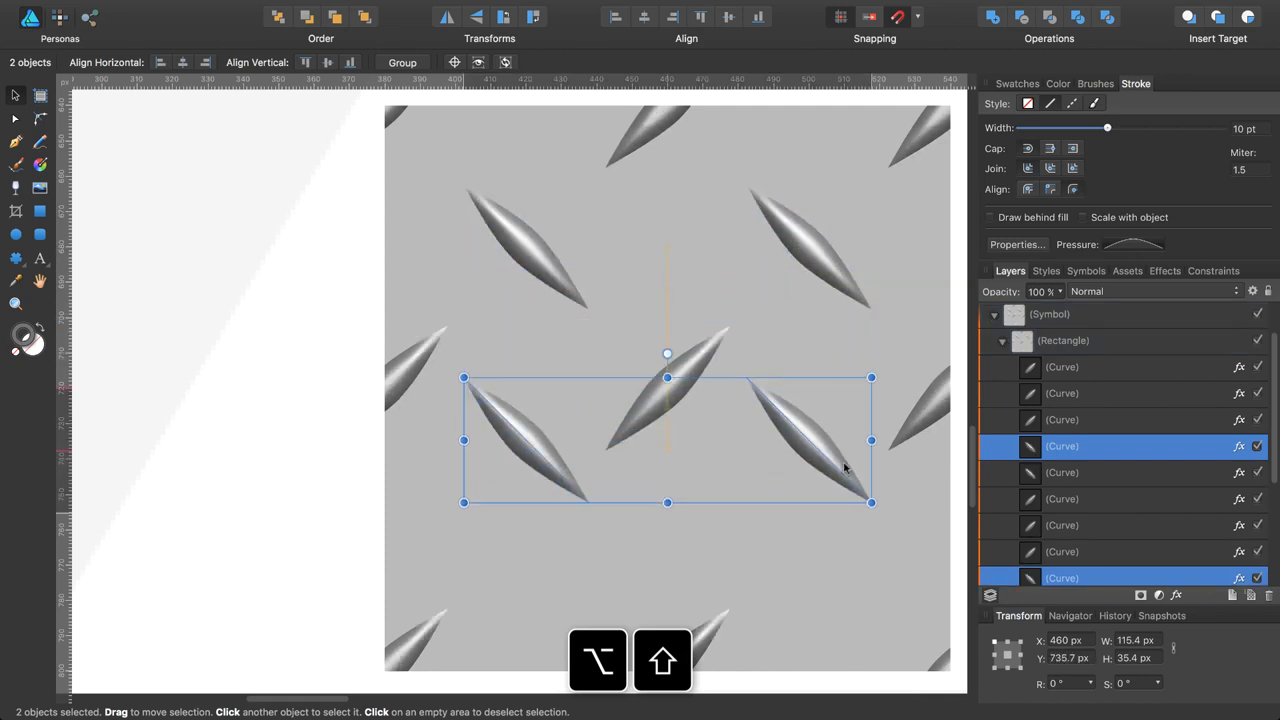